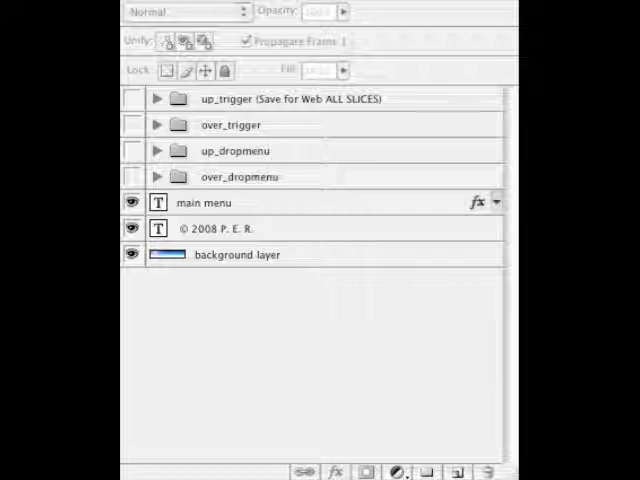
Open Save for Web & Devices from the File menu for the up trigger state.
{"action": "left_click", "coordinate": [131, 98]}
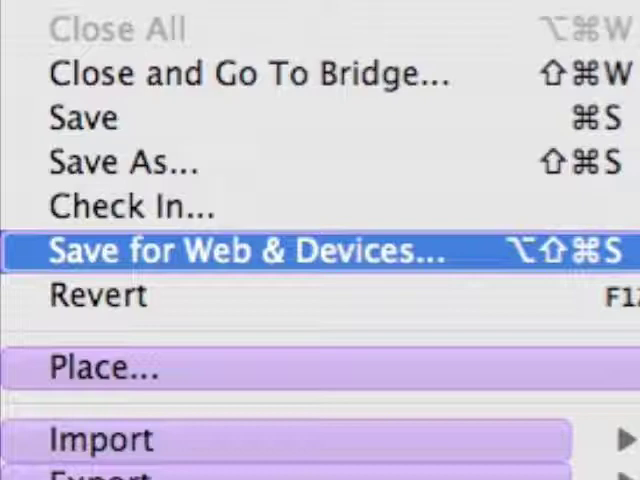
{"action": "left_click", "coordinate": [247, 250]}
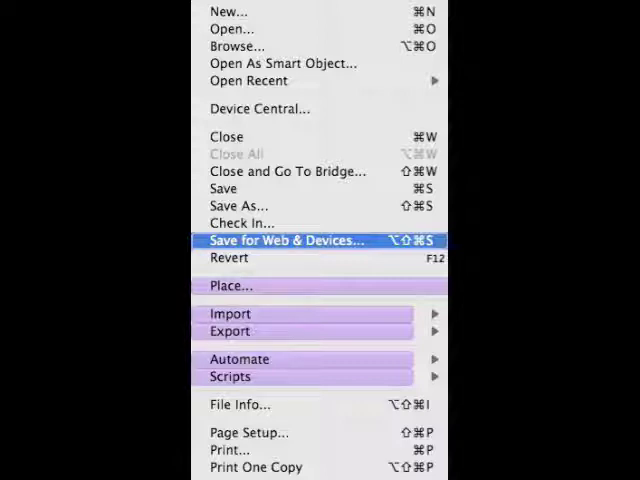
Open Save for Web & Devices from the File menu for the over trigger slices.
{"action": "left_click", "coordinate": [287, 240]}
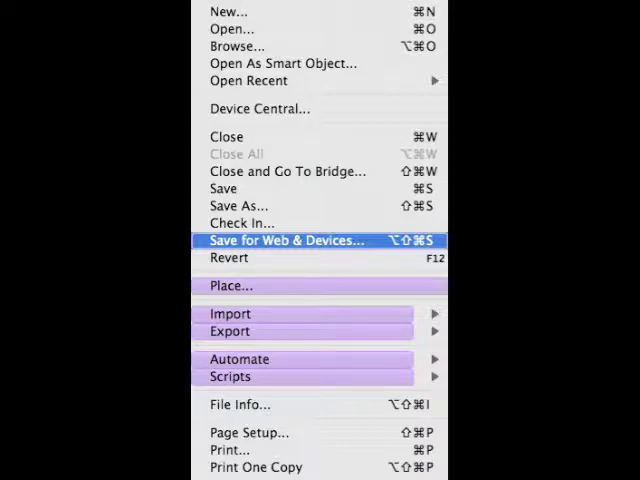
Open Save for Web & Devices from the File menu for the over_dropmenu slices.
{"action": "left_click", "coordinate": [285, 240]}
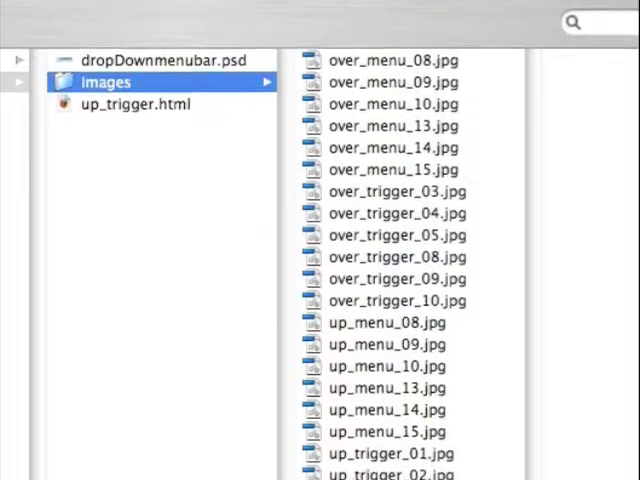
Scroll the Finder images folder through the up_menu and up_trigger 01–16 JPEGs.
{"action": "scroll", "scroll_direction": "down", "scroll_amount": 3}
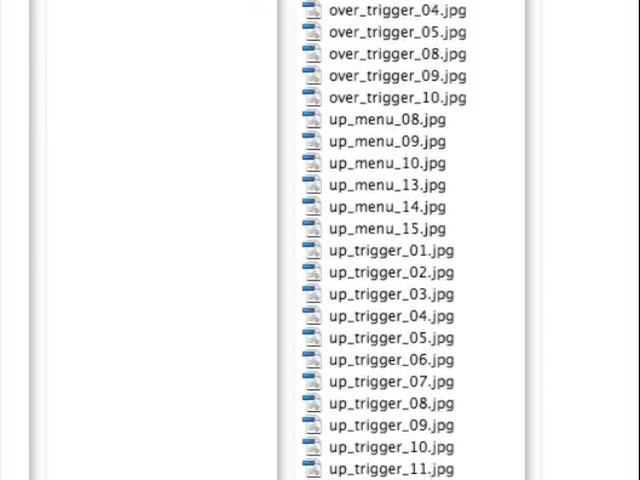
{"action": "scroll", "scroll_direction": "down", "scroll_amount": 3}
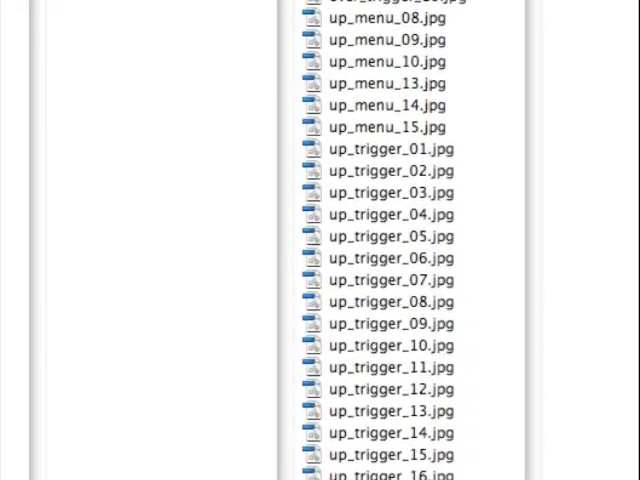